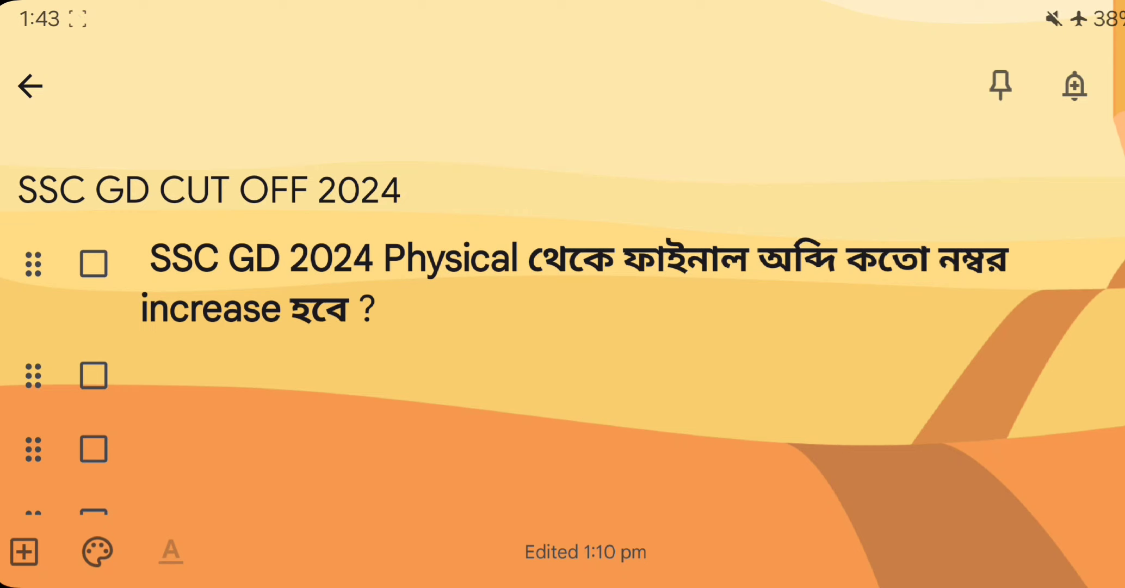
Scroll down to the General district UR cut-offs (PST/PMT 86, Medical 92.5, Final Merit 98).
{"action": "scroll", "scroll_direction": "down", "scroll_amount": 3}
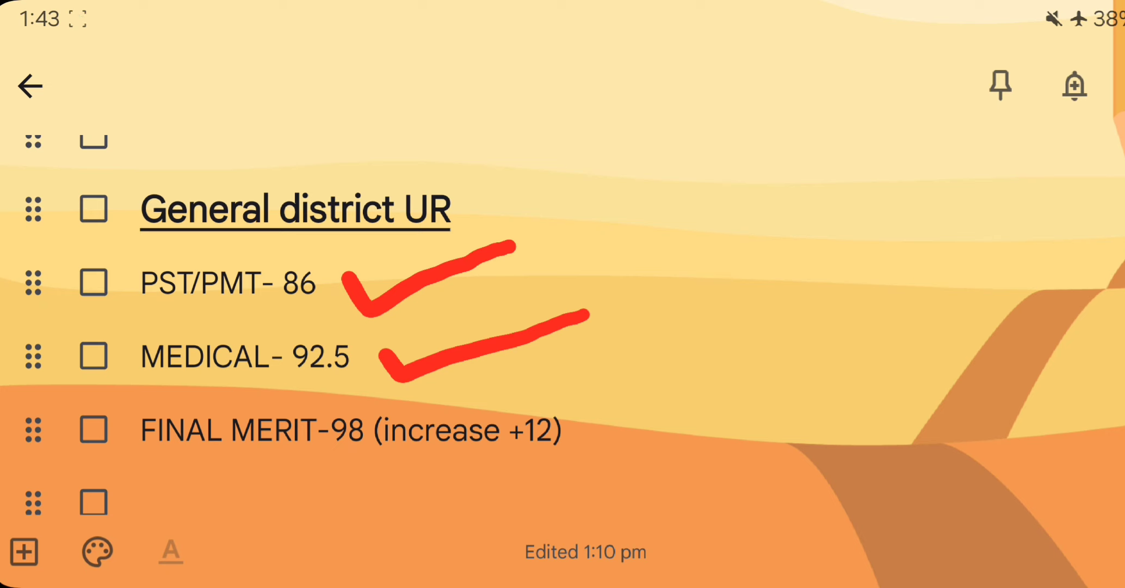
Draw a red circle around the General district SC PST/PMT-64 score.
{"action": "left_click_drag", "start_coordinate": [248, 477], "coordinate": [614, 441]}
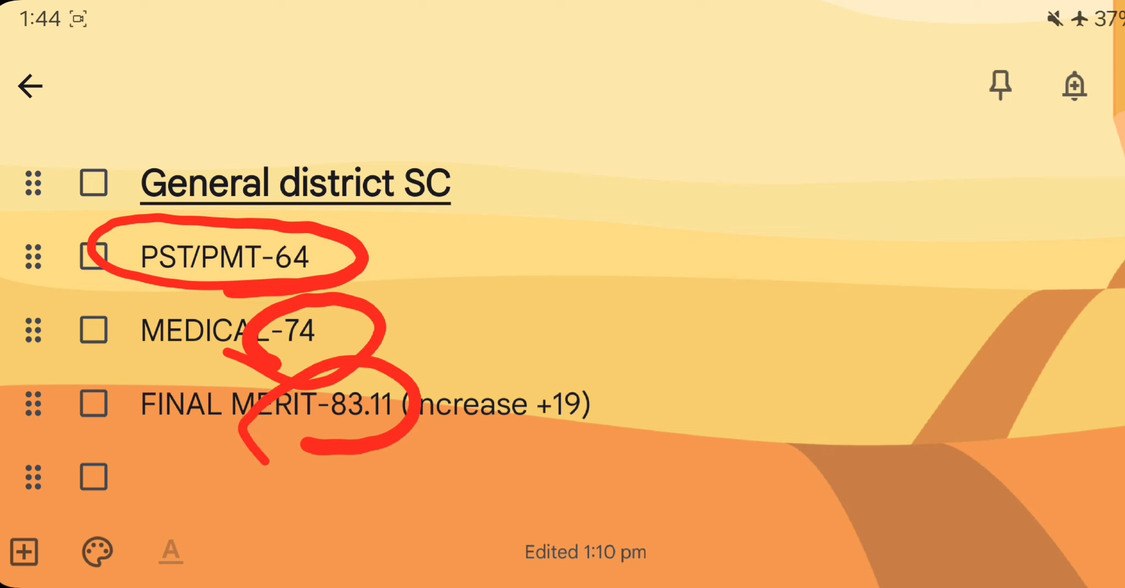
Draw a red ellipse around the Border District SC PST/PMT-44 score.
{"action": "left_click_drag", "start_coordinate": [470, 487], "coordinate": [650, 406]}
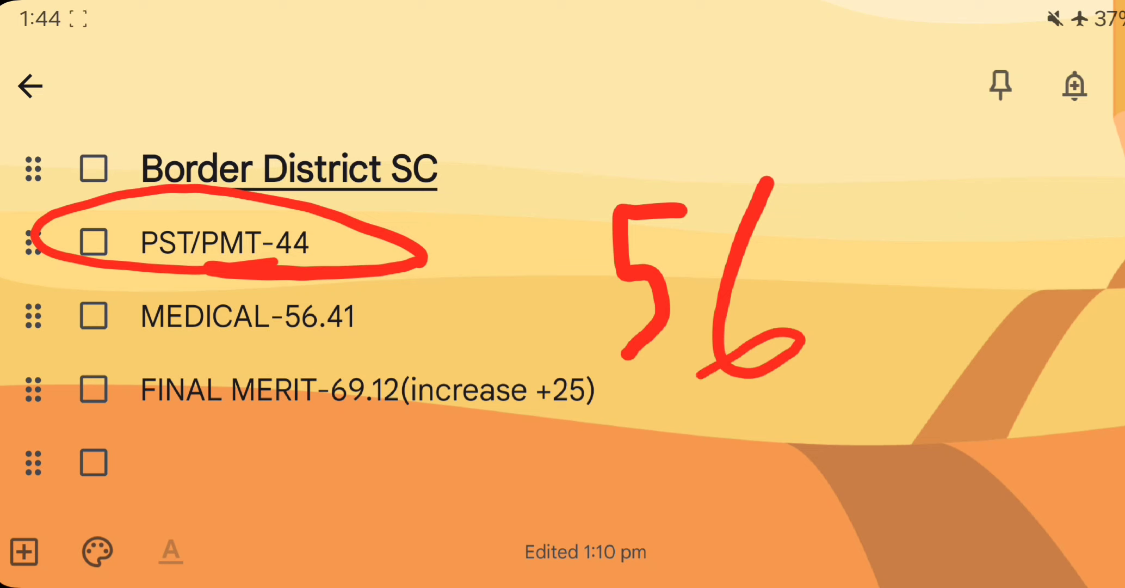
Underline MEDICAL-56.41 and the +25 increase in red, then circle the General SC+19 line.
{"action": "left_click_drag", "start_coordinate": [319, 366], "coordinate": [570, 287]}
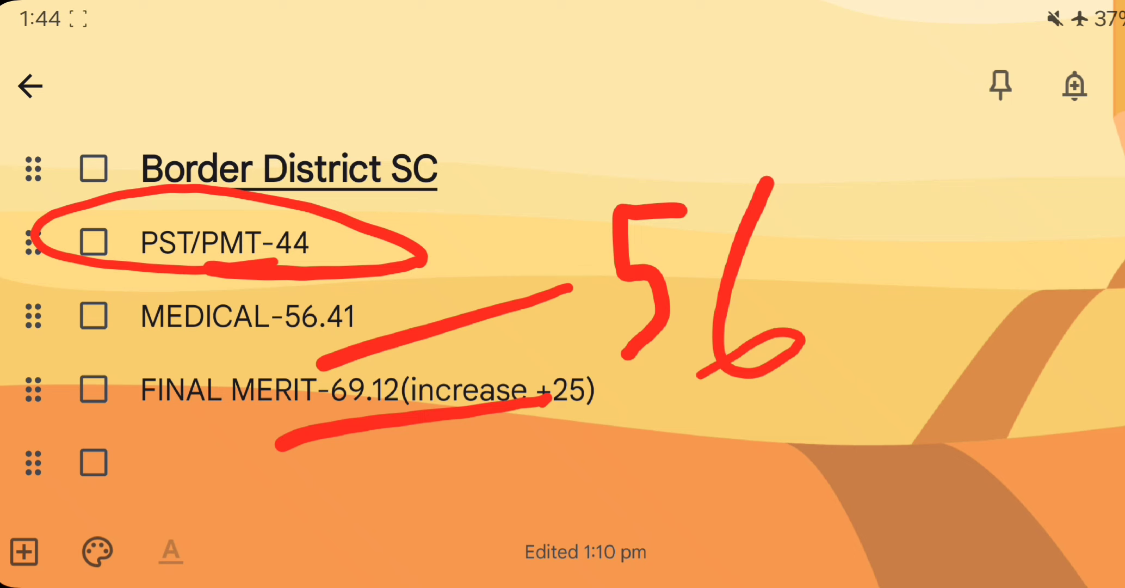
{"action": "left_click_drag", "start_coordinate": [847, 402], "coordinate": [1048, 315]}
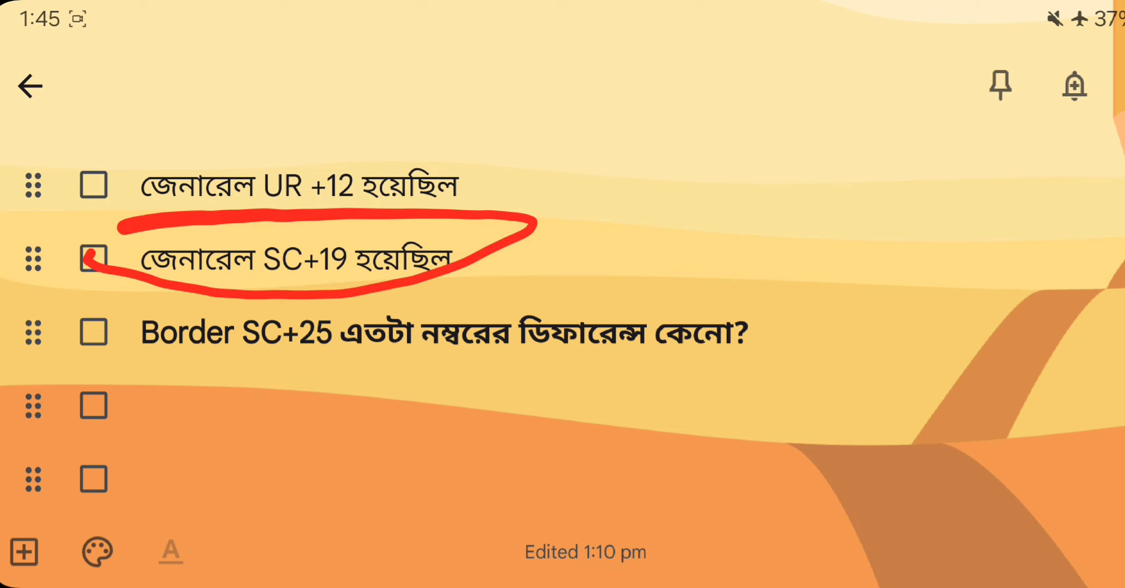
Erase the red pen annotations and return to the note's title and opening question.
{"action": "left_click_drag", "start_coordinate": [97, 399], "coordinate": [294, 398]}
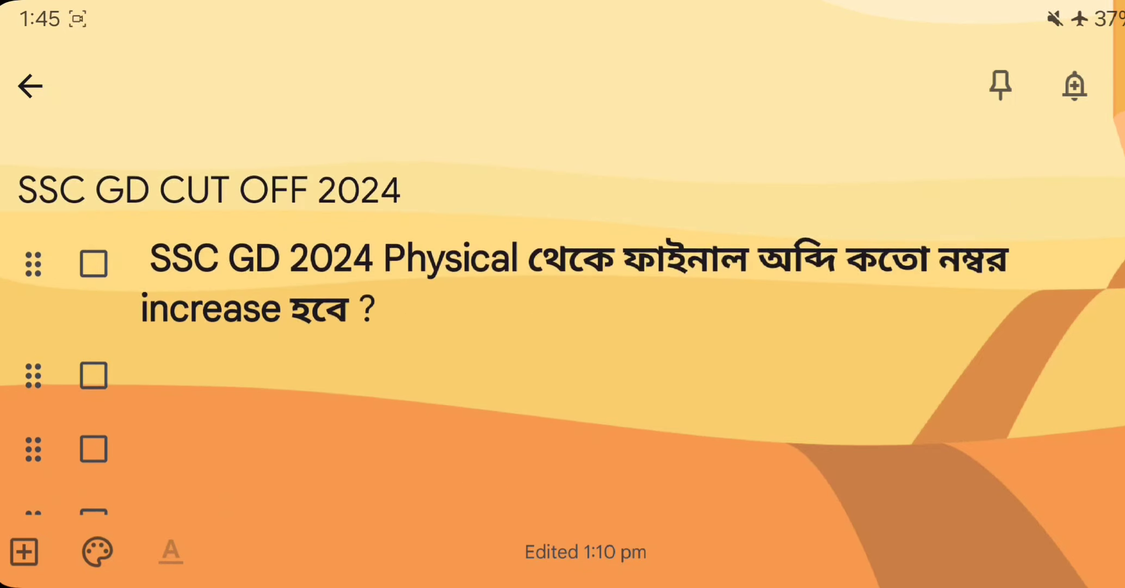
Circle the General district UR heading and its 86 score in red, then erase the marks.
{"action": "scroll", "scroll_direction": "down", "scroll_amount": 3}
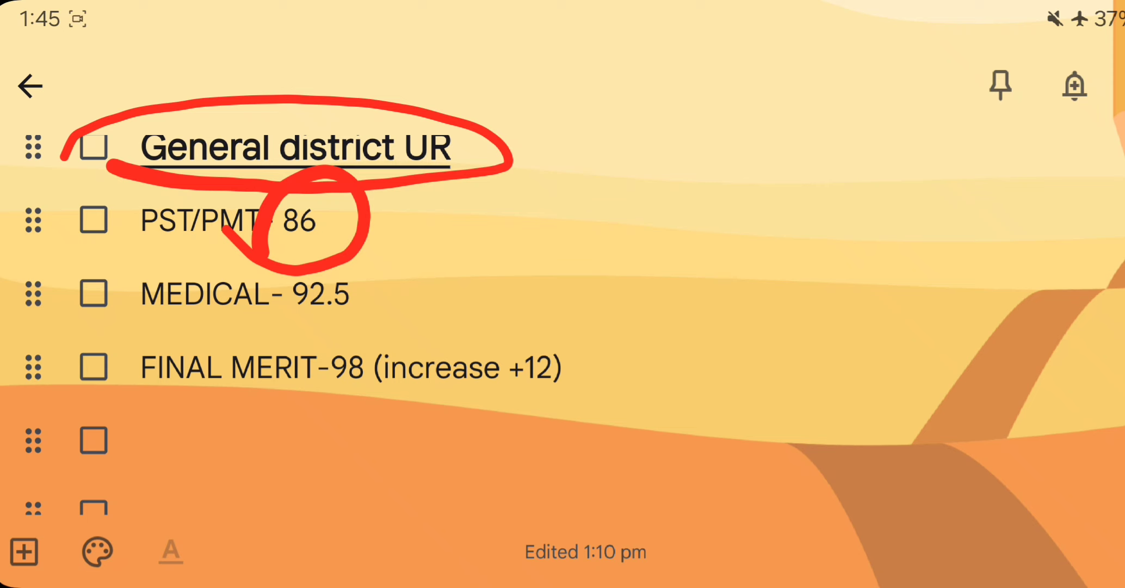
{"action": "left_click_drag", "start_coordinate": [365, 194], "coordinate": [750, 247]}
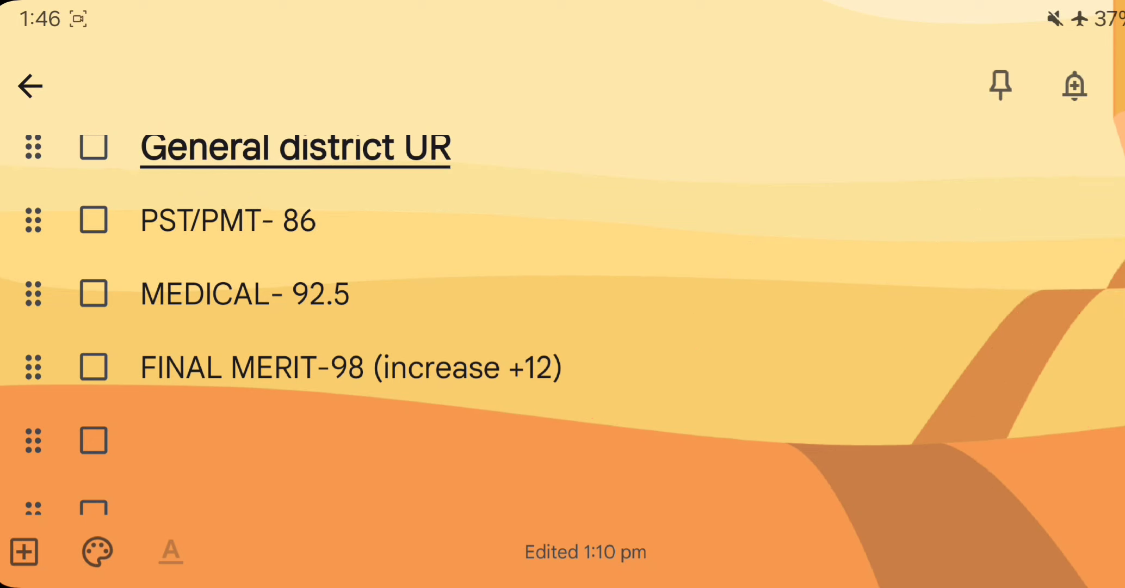
{"action": "scroll", "scroll_direction": "down", "scroll_amount": 3}
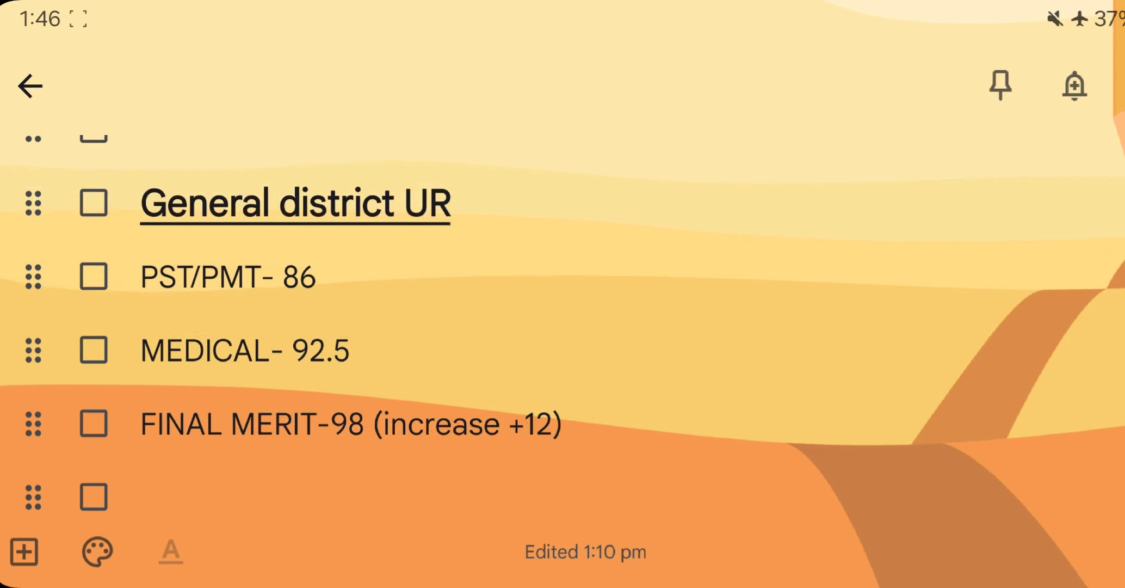
{"action": "scroll", "scroll_direction": "down", "scroll_amount": 3}
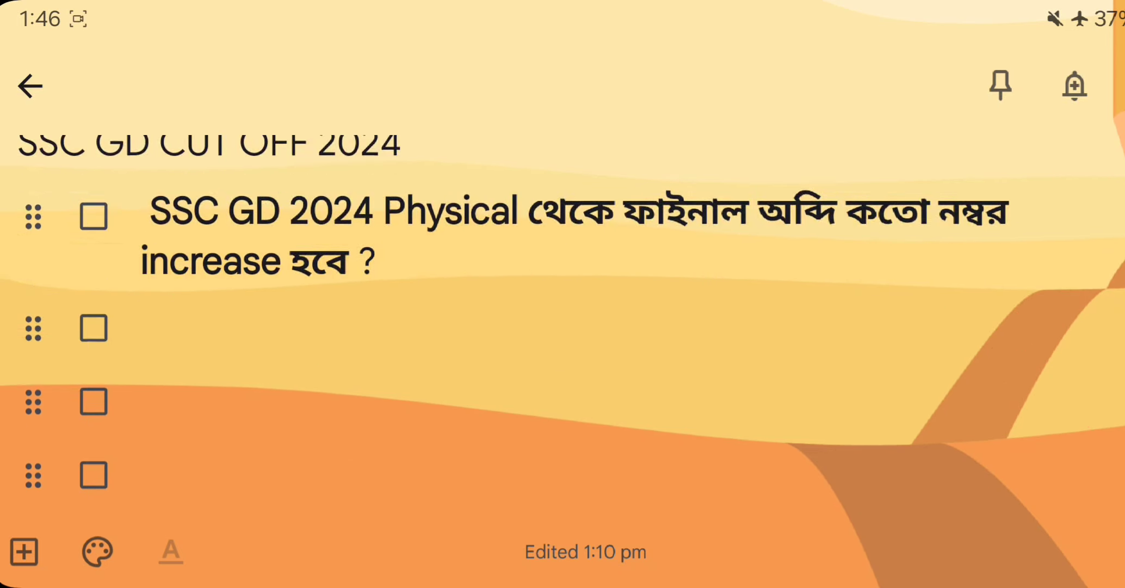
{"action": "scroll", "scroll_direction": "down", "scroll_amount": 3}
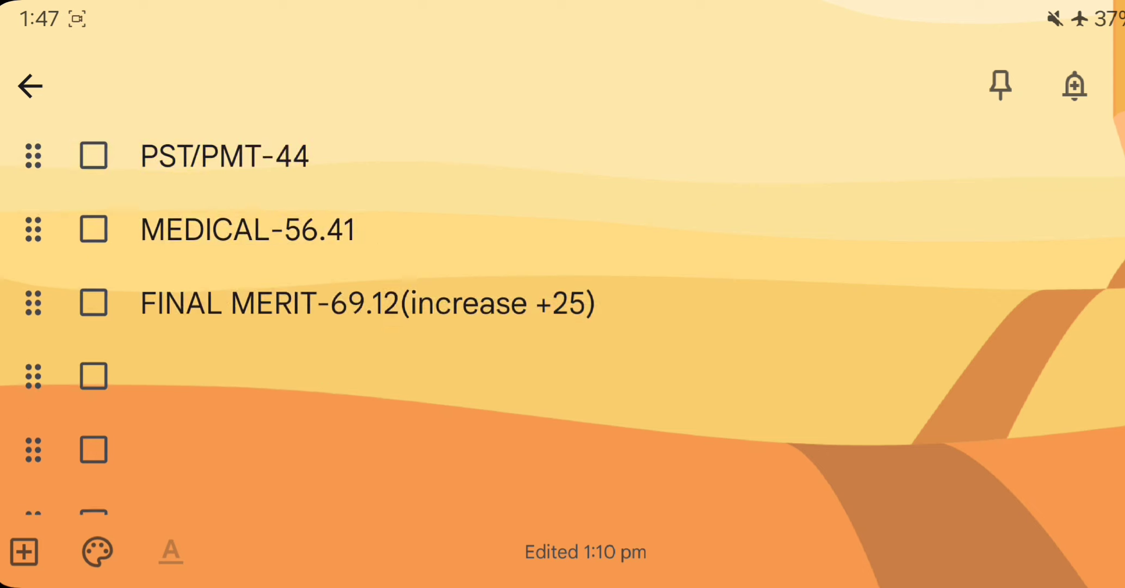
{"action": "scroll", "scroll_direction": "down", "scroll_amount": 3}
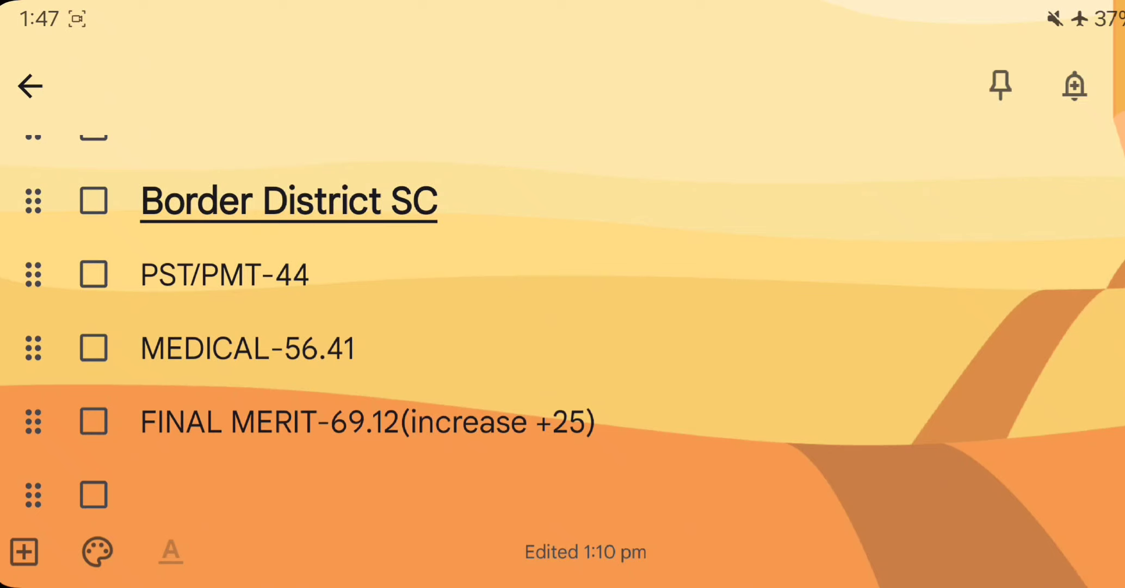
{"action": "scroll", "scroll_direction": "down", "scroll_amount": 3}
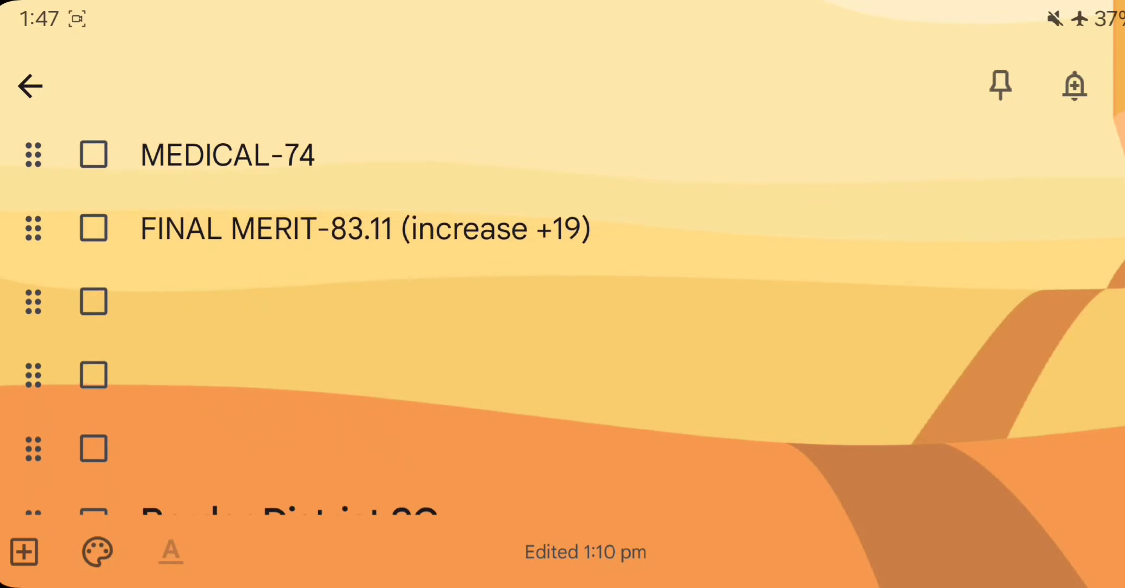
{"action": "scroll", "scroll_direction": "down", "scroll_amount": 3}
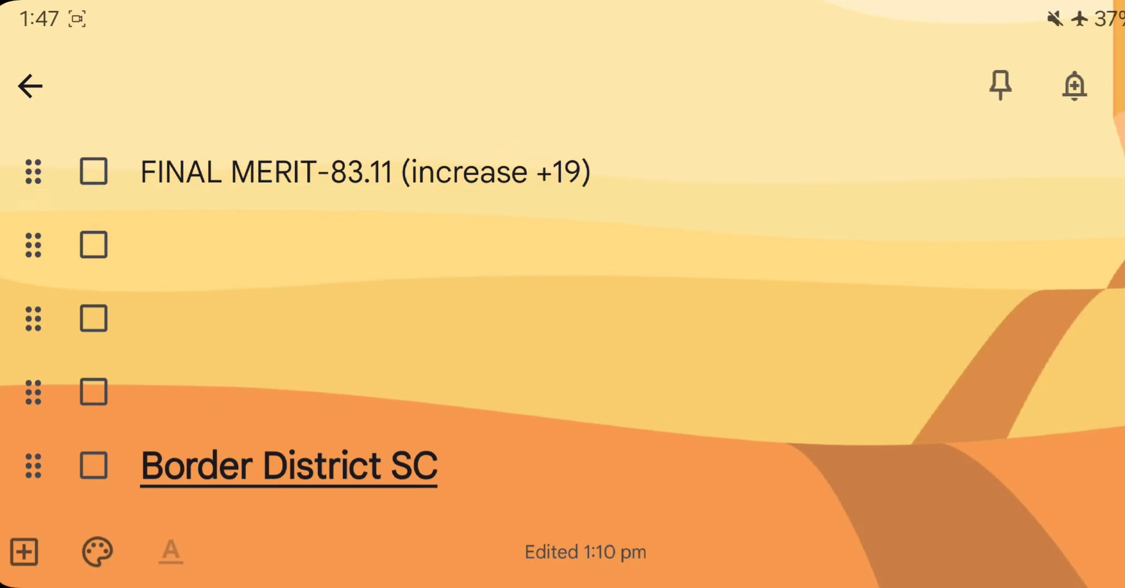
{"action": "scroll", "scroll_direction": "down", "scroll_amount": 3}
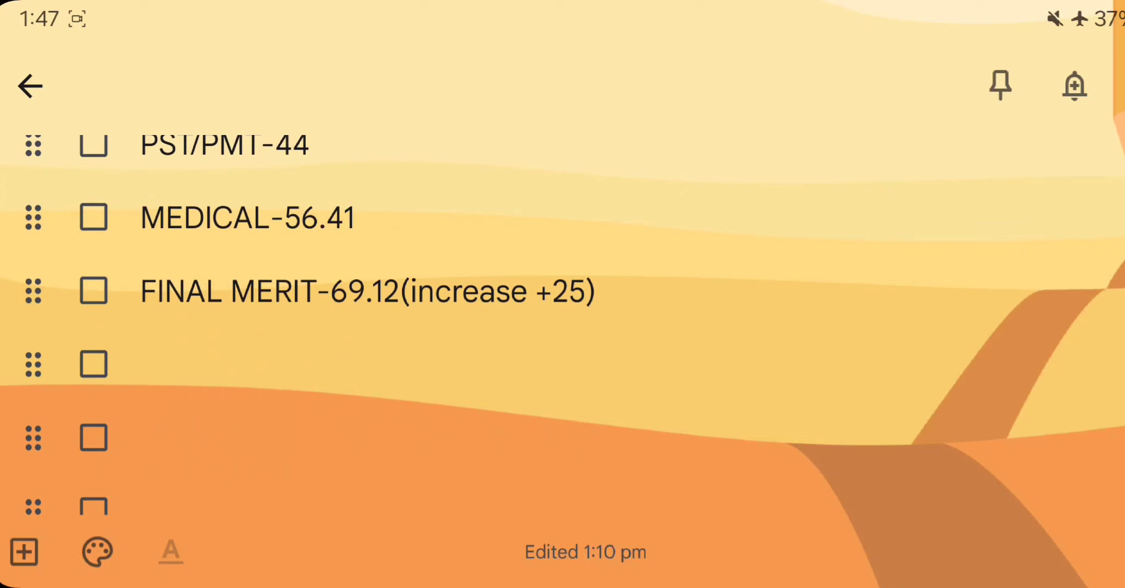